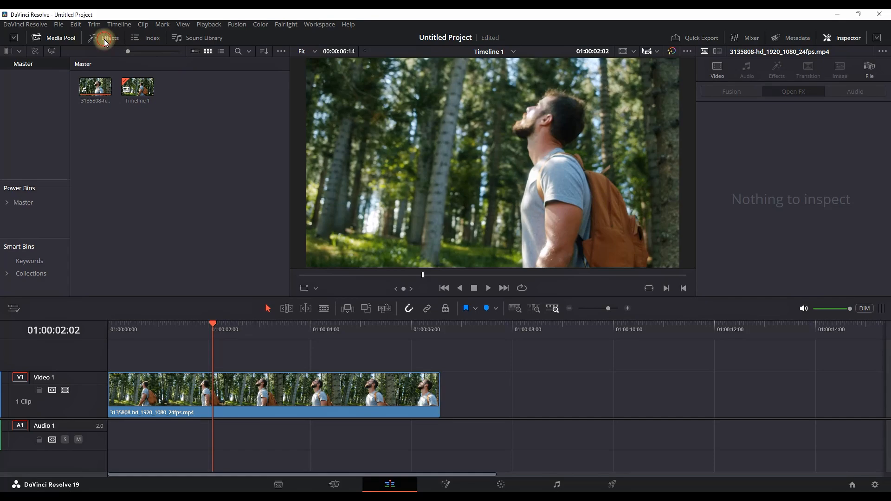
Open the Effects library and search Open FX for "rays" to find Light Rays.
{"action": "left_click", "coordinate": [110, 38]}
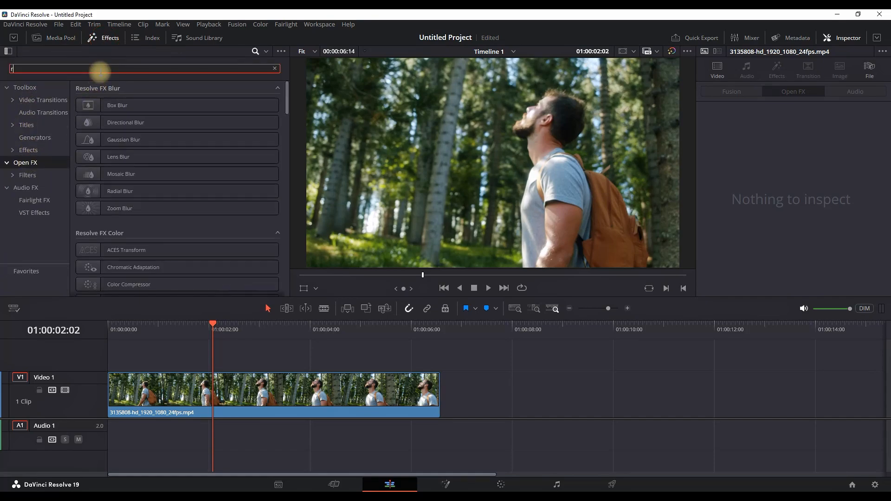
{"action": "type", "text": "rays"}
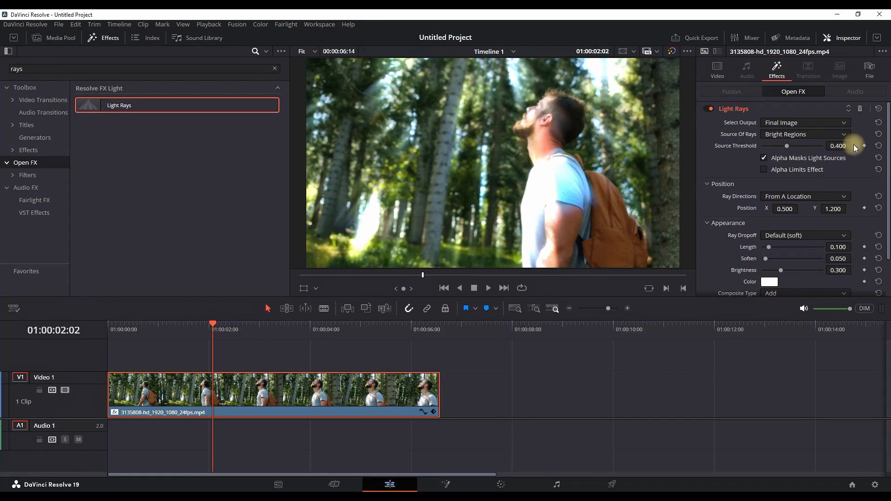
{"action": "mouse_move", "coordinate": [811, 266]}
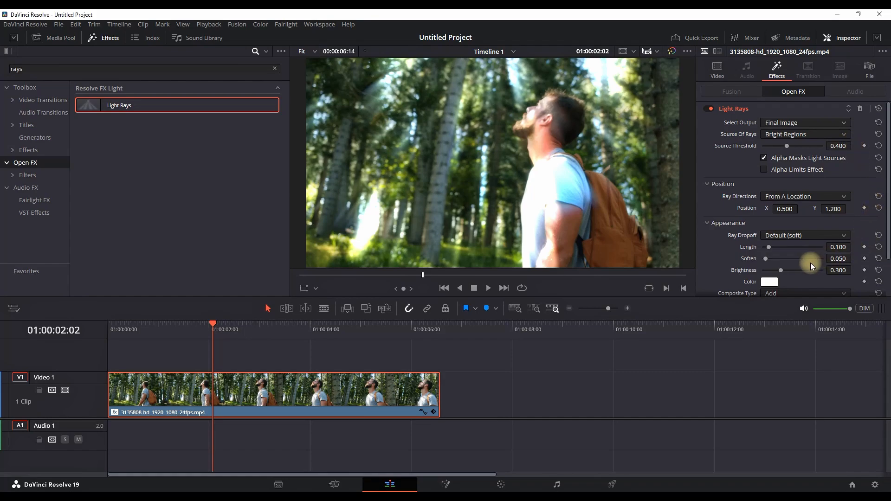
Set Light Rays length to 0.265 and raise the Soften slider in the Inspector.
{"action": "left_click_drag", "start_coordinate": [768, 247], "coordinate": [771, 246]}
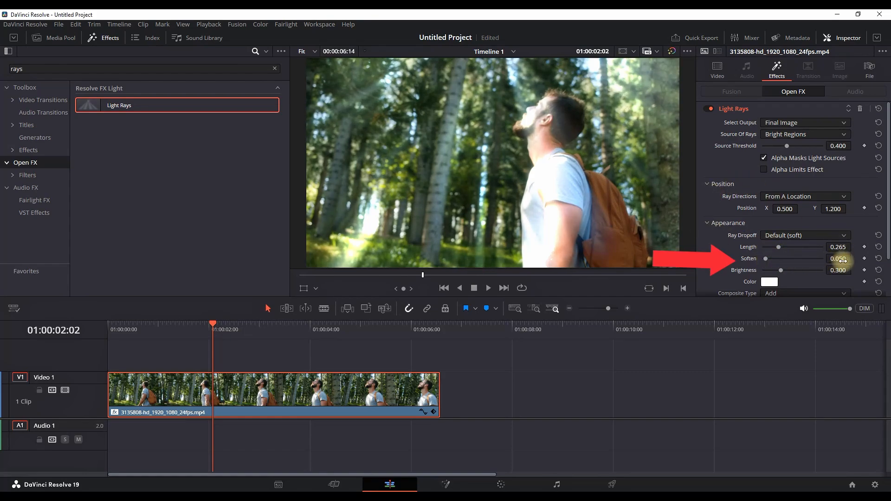
{"action": "left_click_drag", "start_coordinate": [765, 258], "coordinate": [812, 258]}
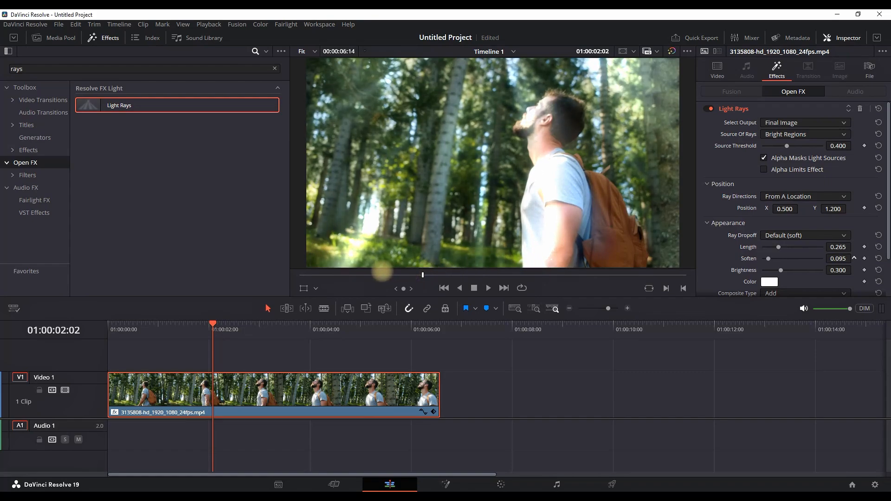
{"action": "left_click", "coordinate": [853, 256]}
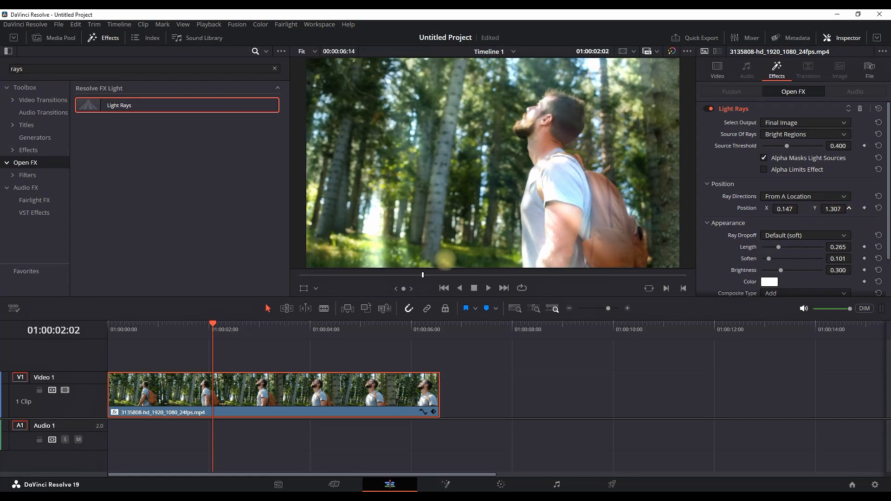
Play the forest clip from its start to preview the Light Rays, then stop.
{"action": "scroll", "scroll_direction": "down", "scroll_amount": 3}
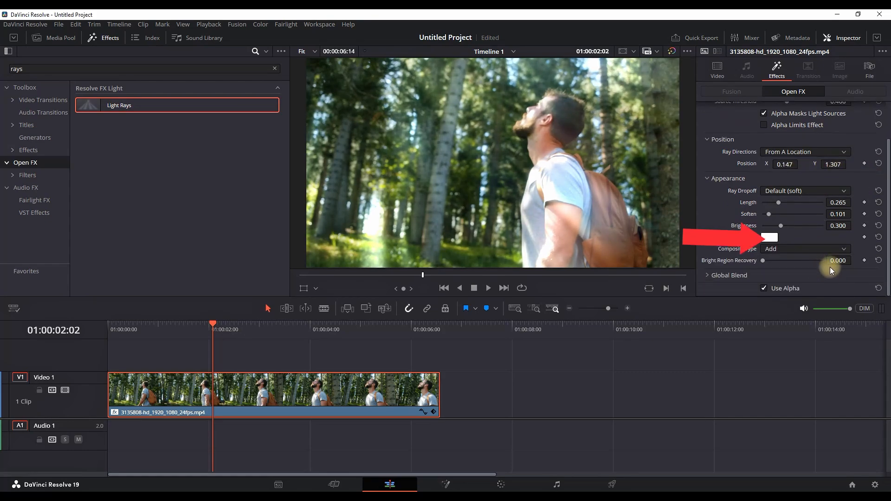
{"action": "key", "text": "space"}
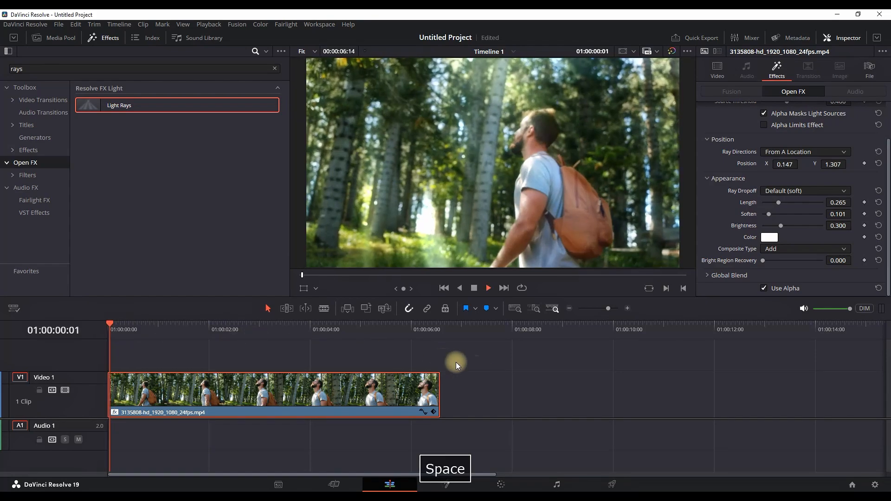
{"action": "key", "text": "Space"}
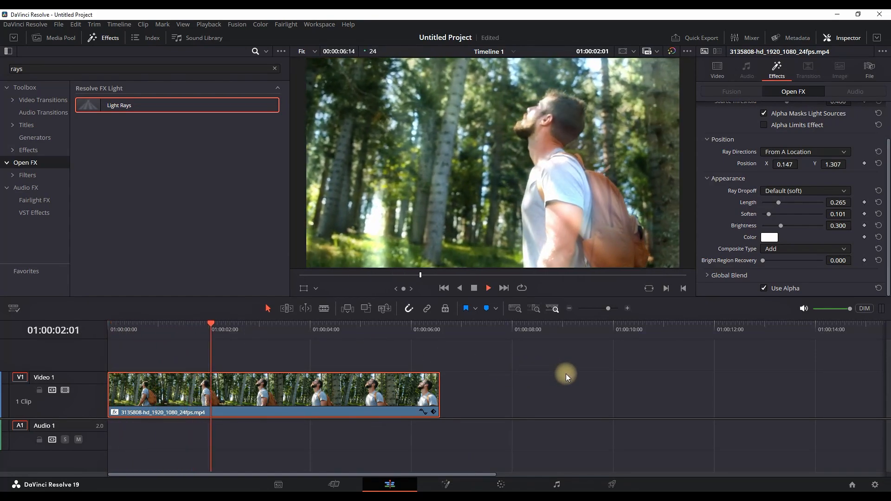